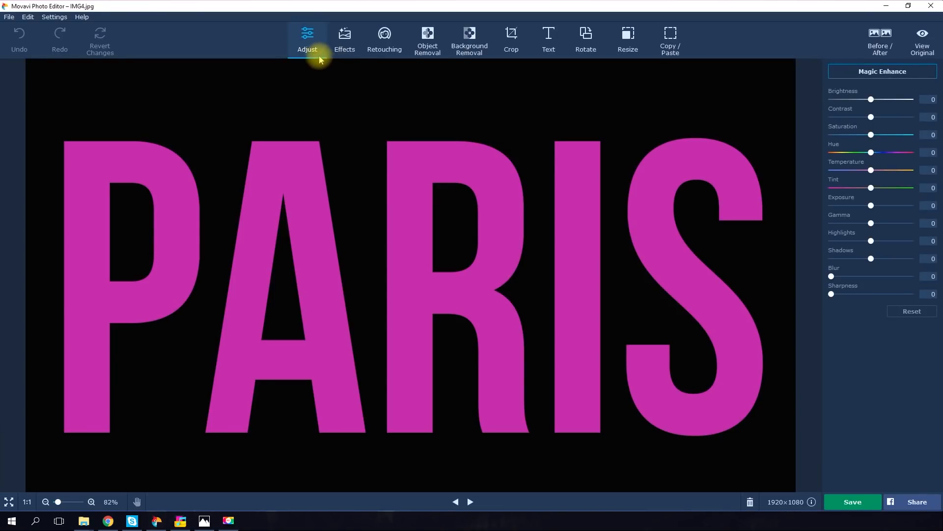
Start background removal on the PARIS image
click(469, 40)
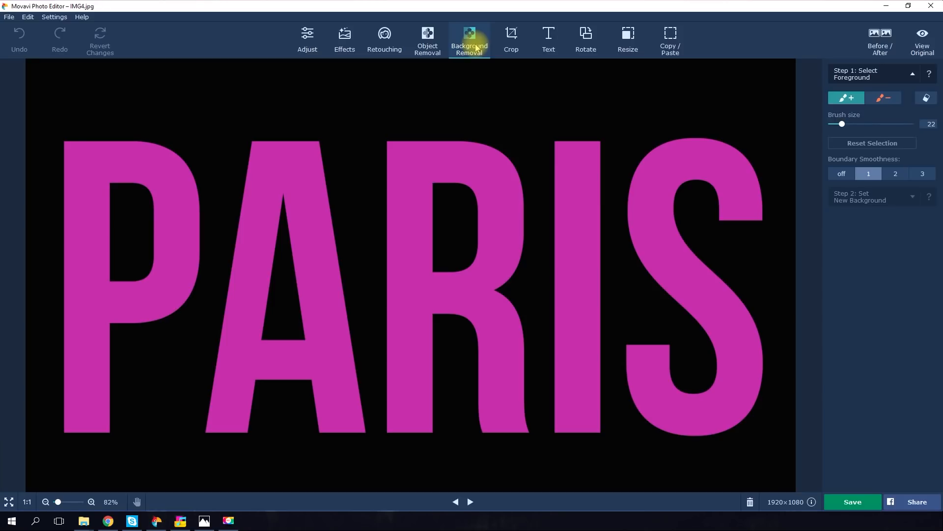
mouse_move(887, 120)
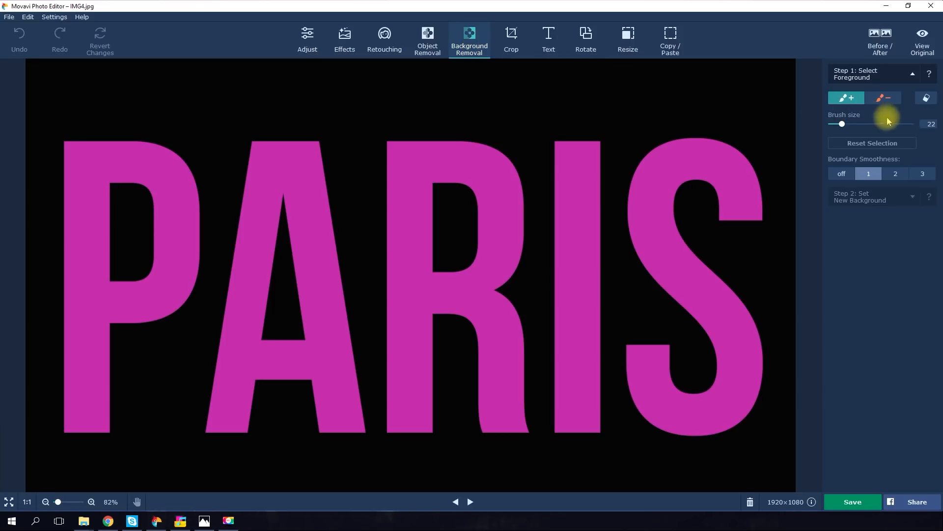
mouse_move(845, 97)
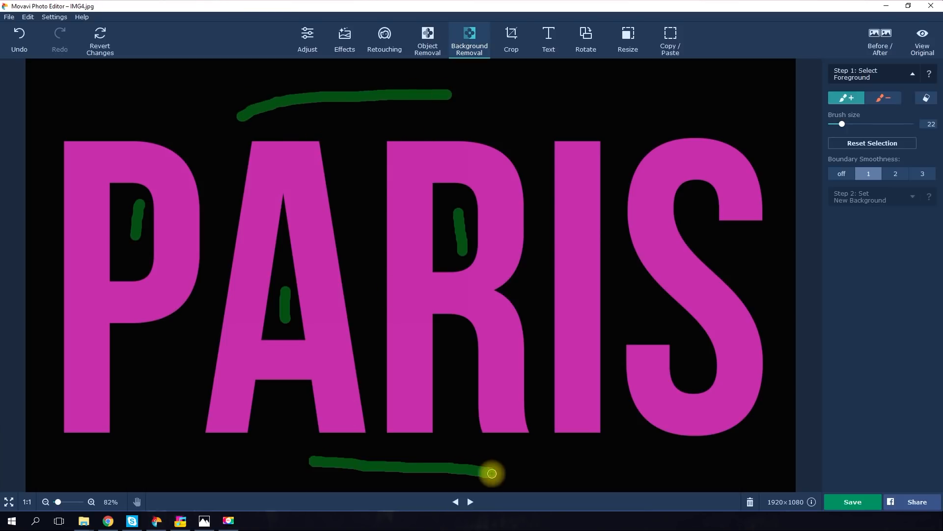
mouse_move(824, 84)
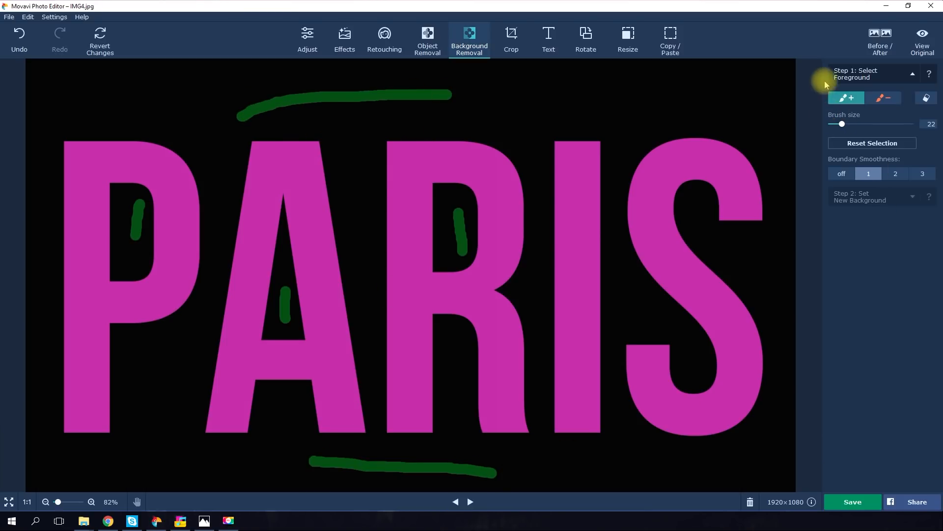
Mark each PARIS letter with red removal strokes, then zoom in and out to check the outline
click(883, 97)
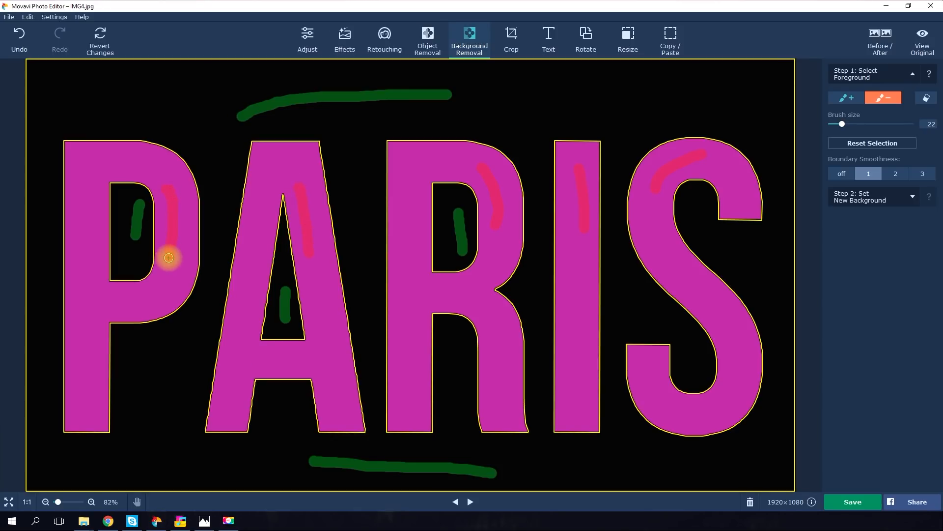
mouse_move(215, 213)
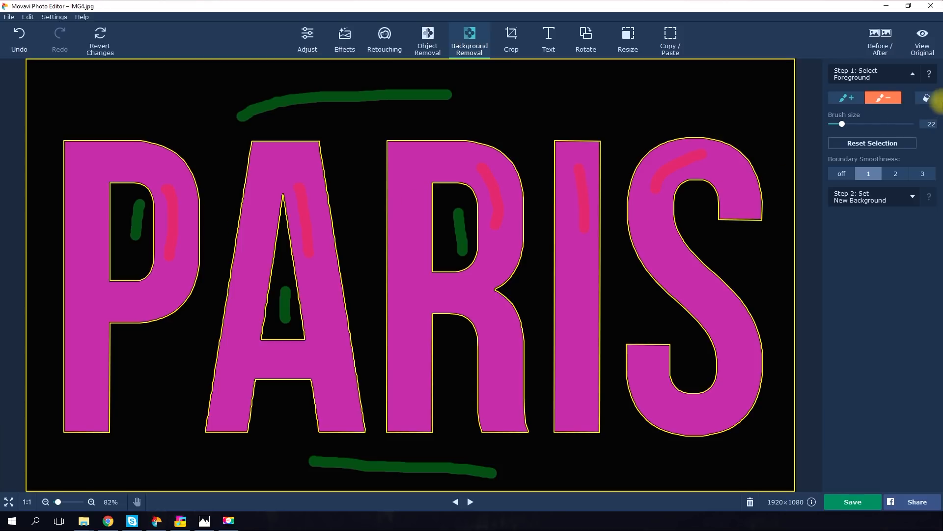
click(925, 99)
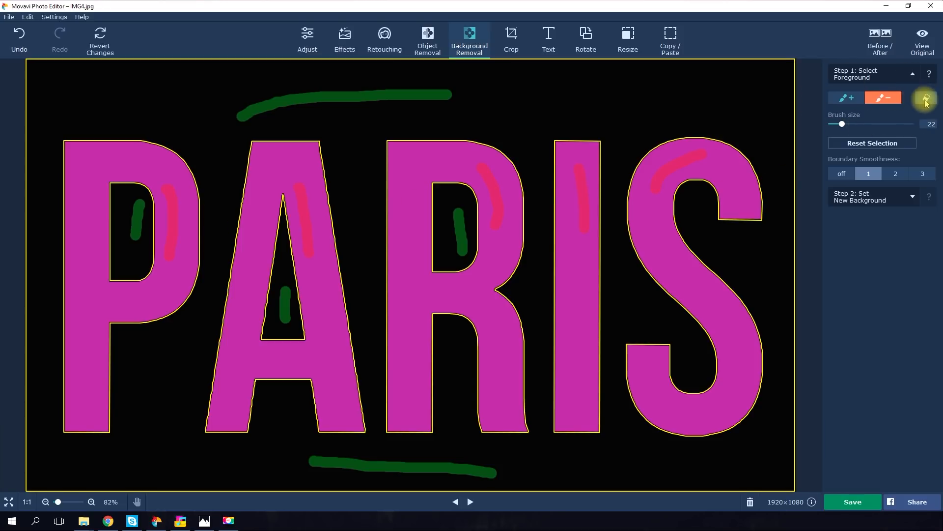
mouse_move(924, 98)
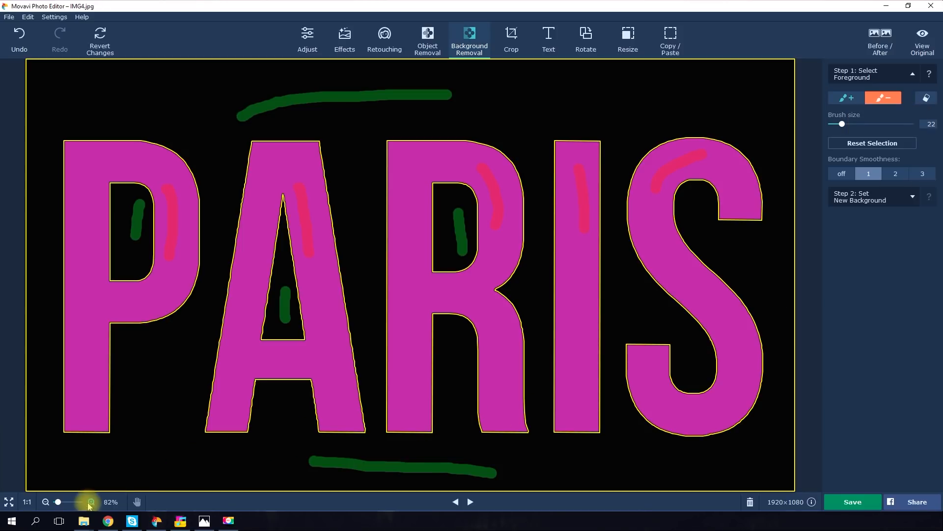
click(92, 501)
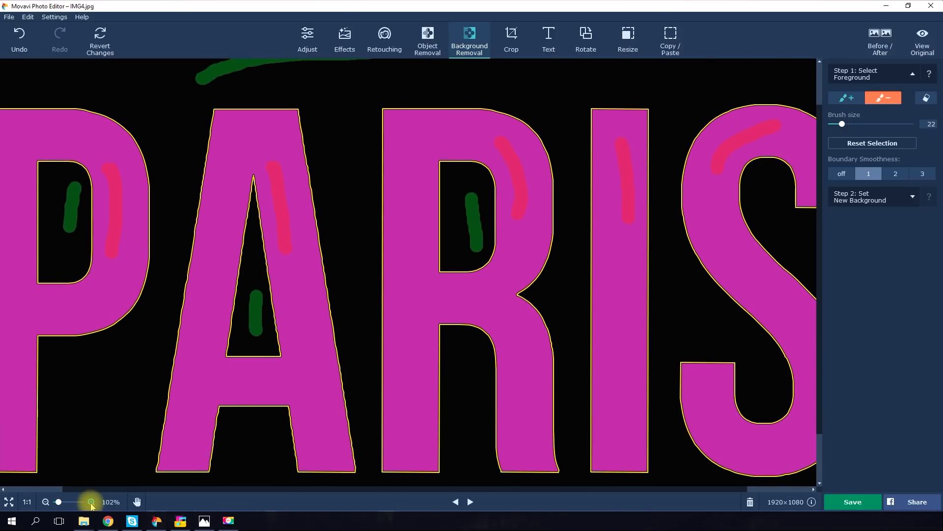
click(46, 501)
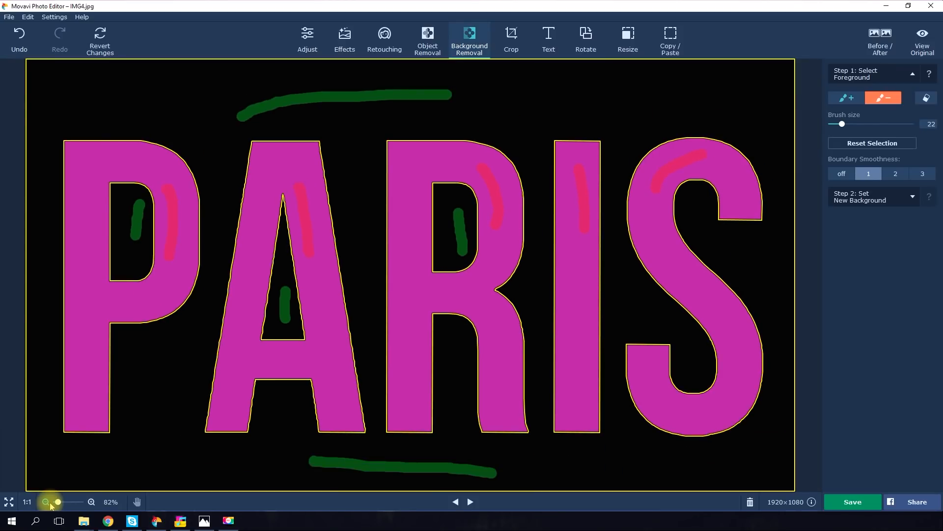
mouse_move(854, 228)
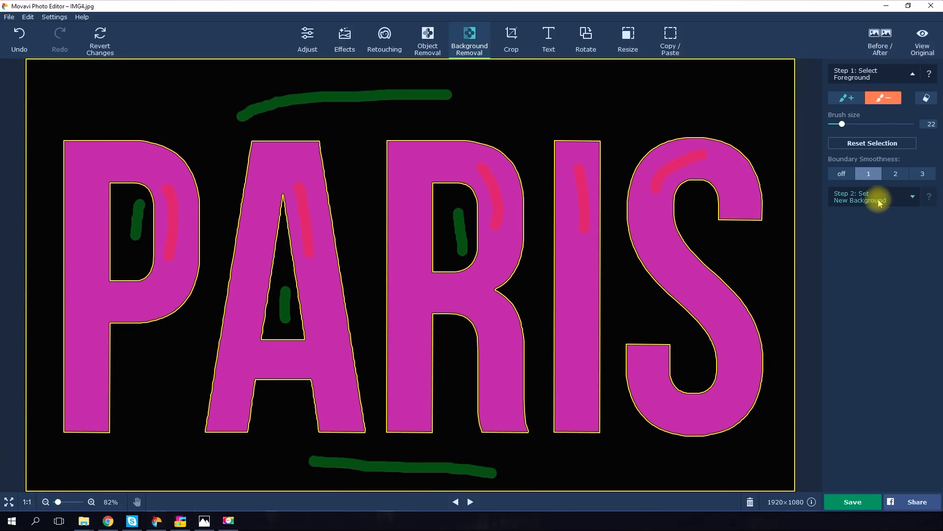
Apply Step 2: Set New Background to cut out the marked letters
click(859, 197)
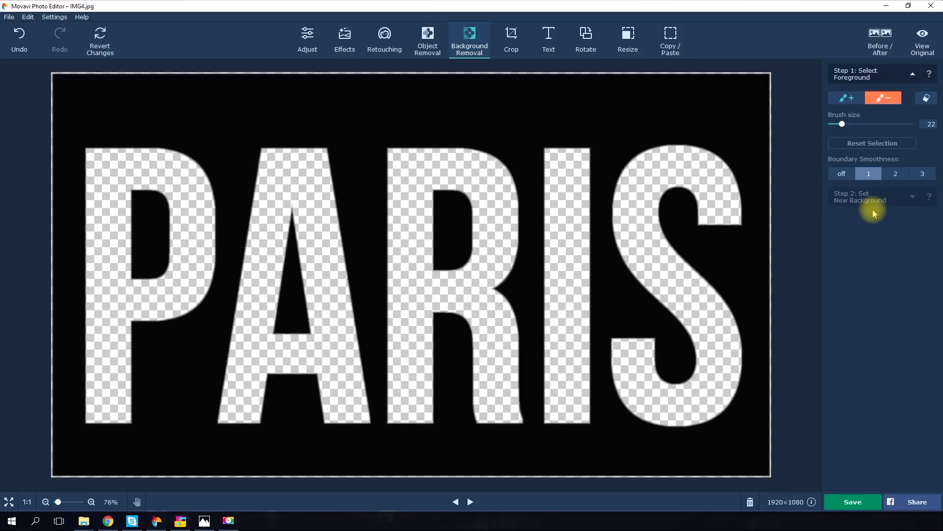
mouse_move(845, 488)
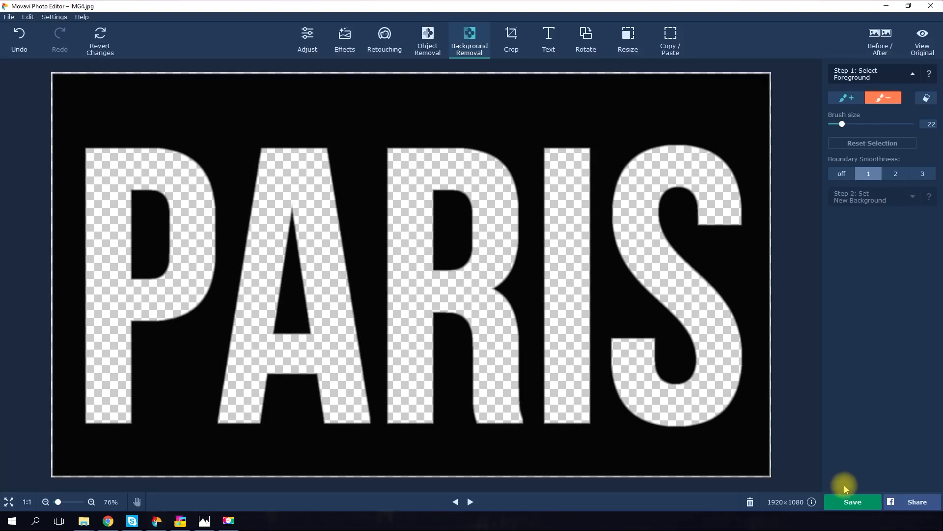
Save the cut-out image as IMG4 in Image PNG (*.png) format
click(852, 501)
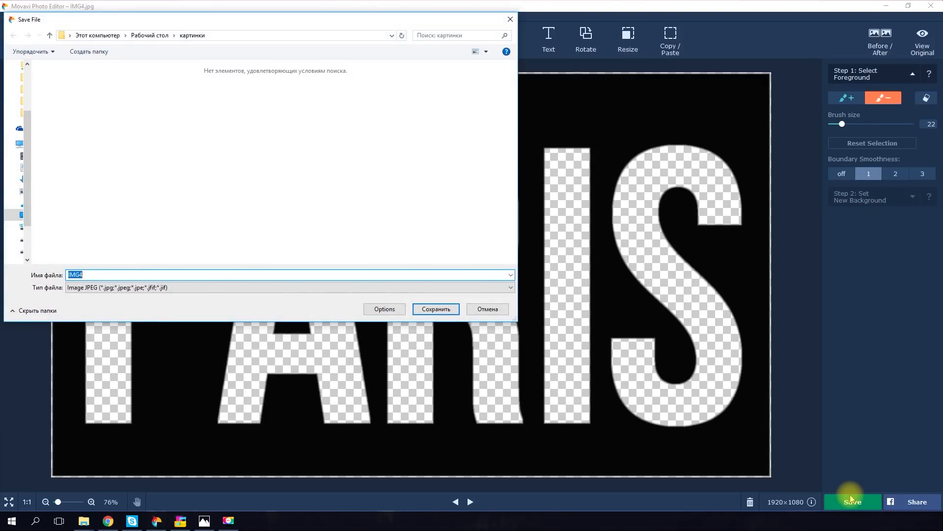
click(289, 287)
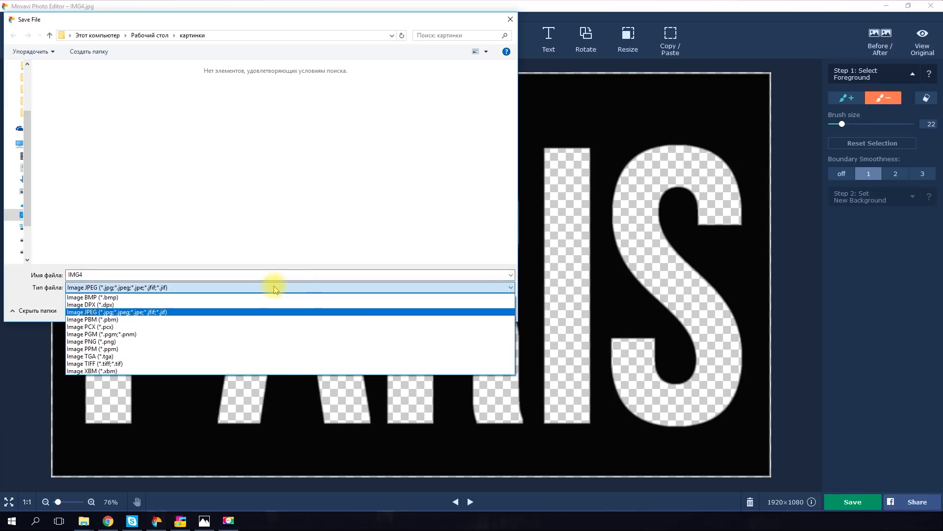
click(92, 341)
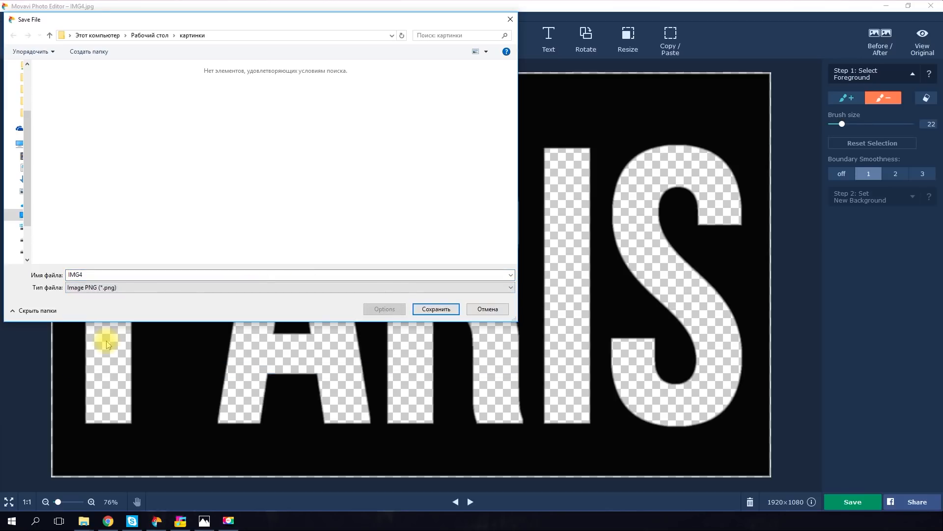
click(434, 309)
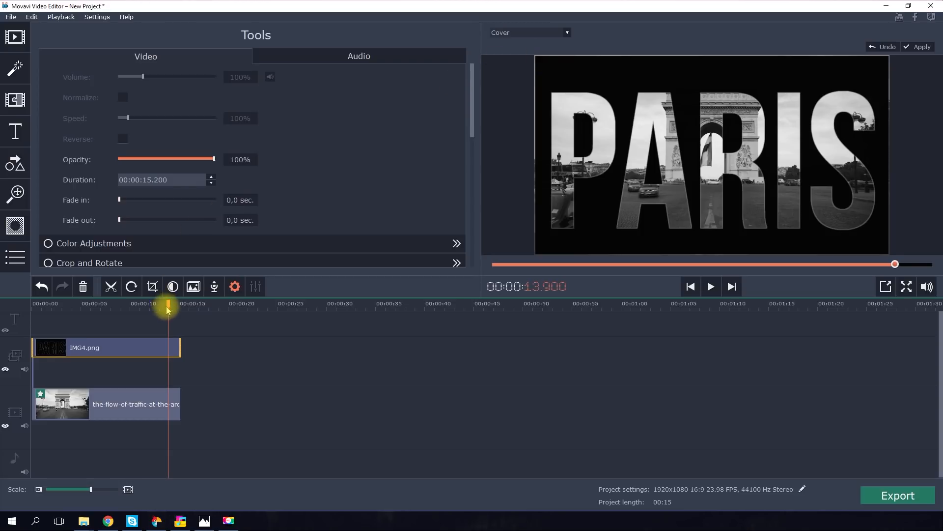
Place the IMG4 lettering on the overlay track above the Arc de Triomphe clip
click(710, 286)
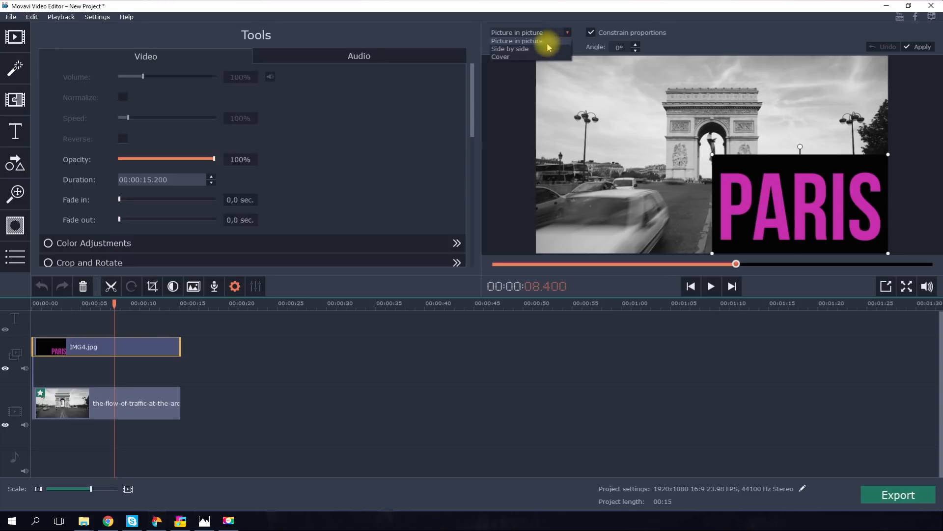
Switch the IMG4.jpg overlay mode from Picture in picture to Cover
click(500, 56)
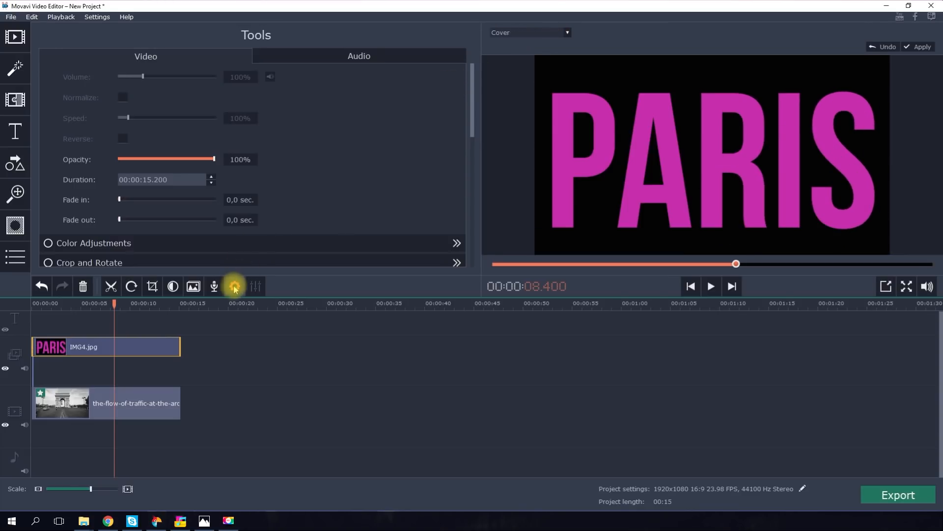
Key out the pink letter colour with Chroma Key and return to Tools
scroll(down, 3)
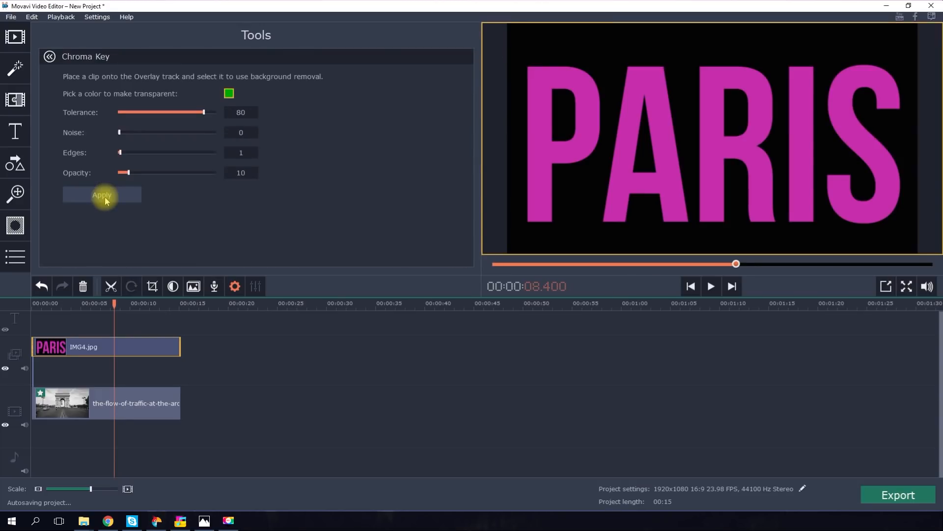
mouse_move(348, 110)
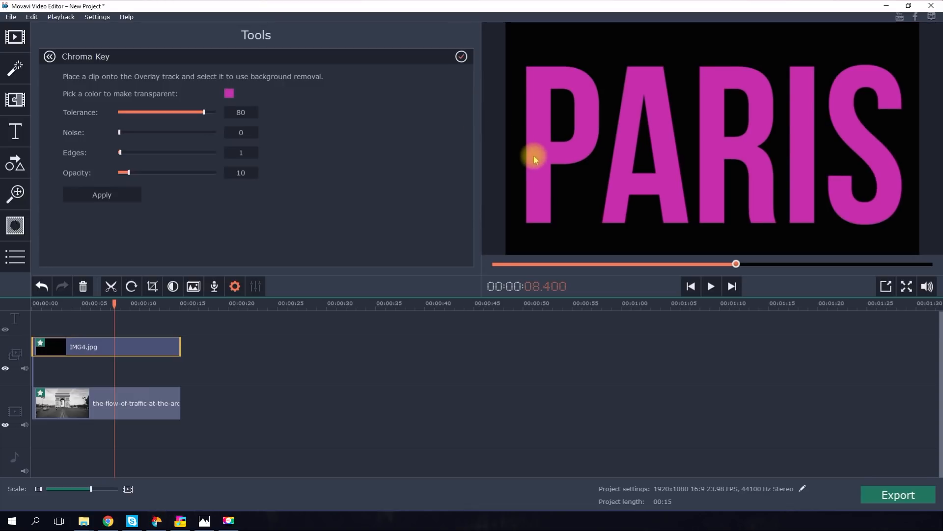
click(101, 195)
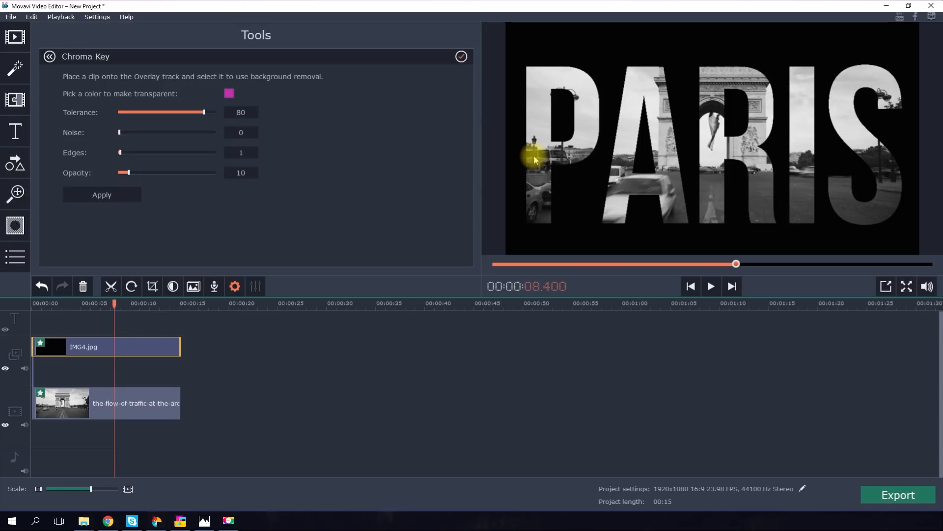
click(50, 57)
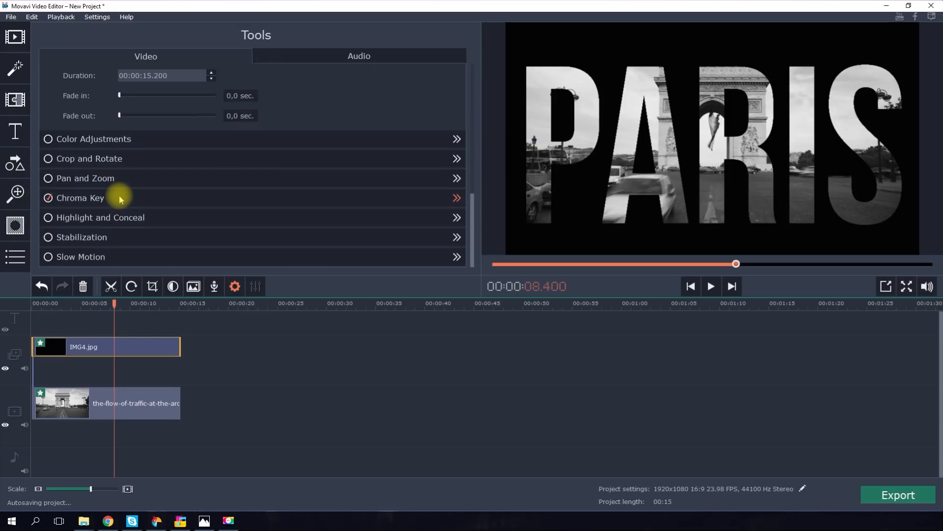
Play the PARIS composite from the start of the project
click(691, 286)
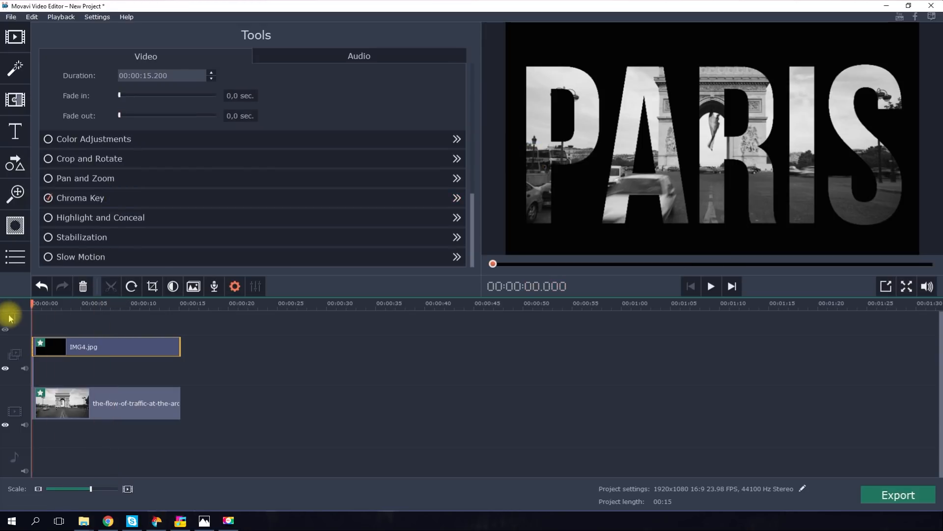
click(710, 286)
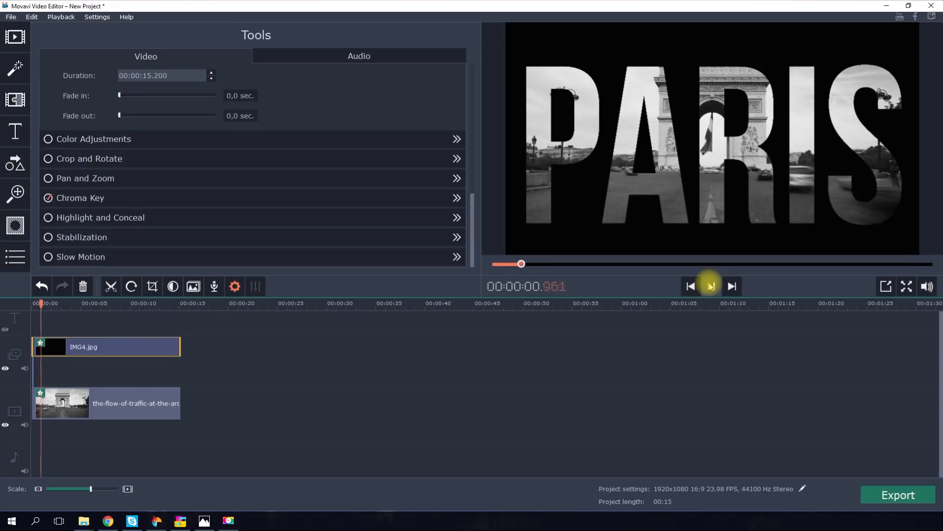